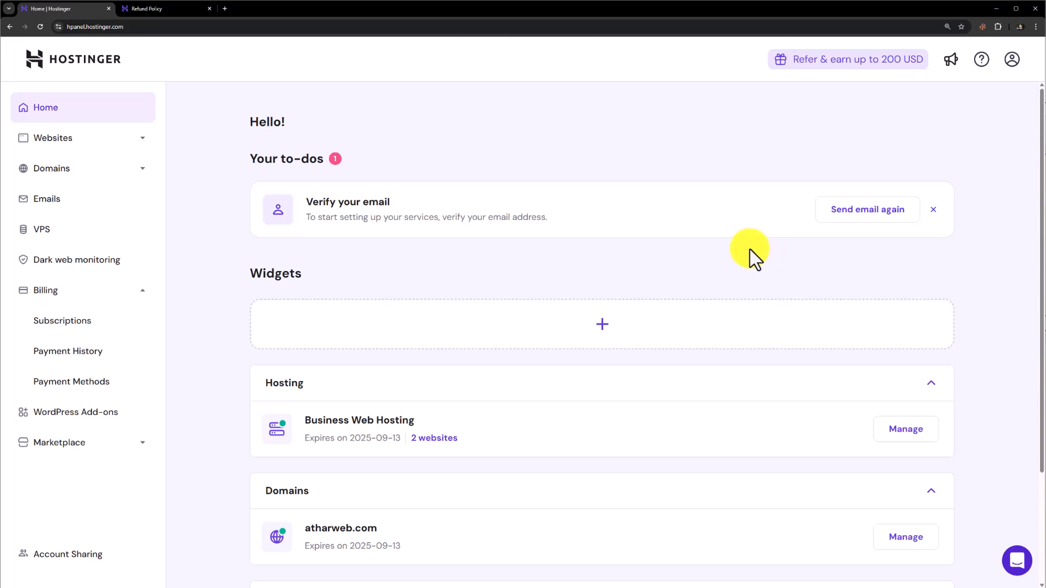
pyautogui.moveTo(758, 290)
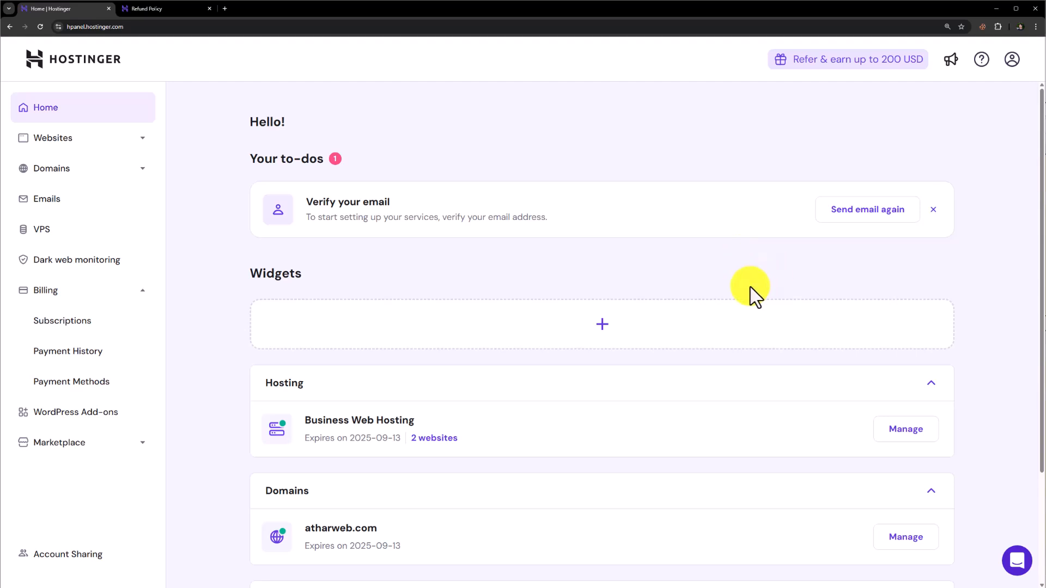
# Google 'hostinger refund policy' and scroll Hostinger's Refund Policy page to the special-terms domain list.
pyautogui.click(45, 291)
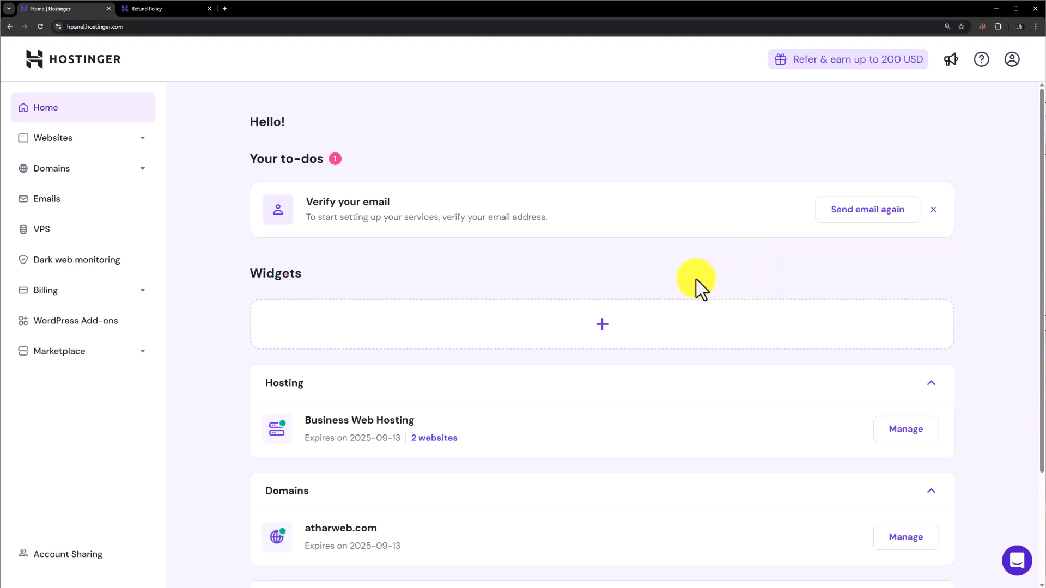
pyautogui.moveTo(689, 284)
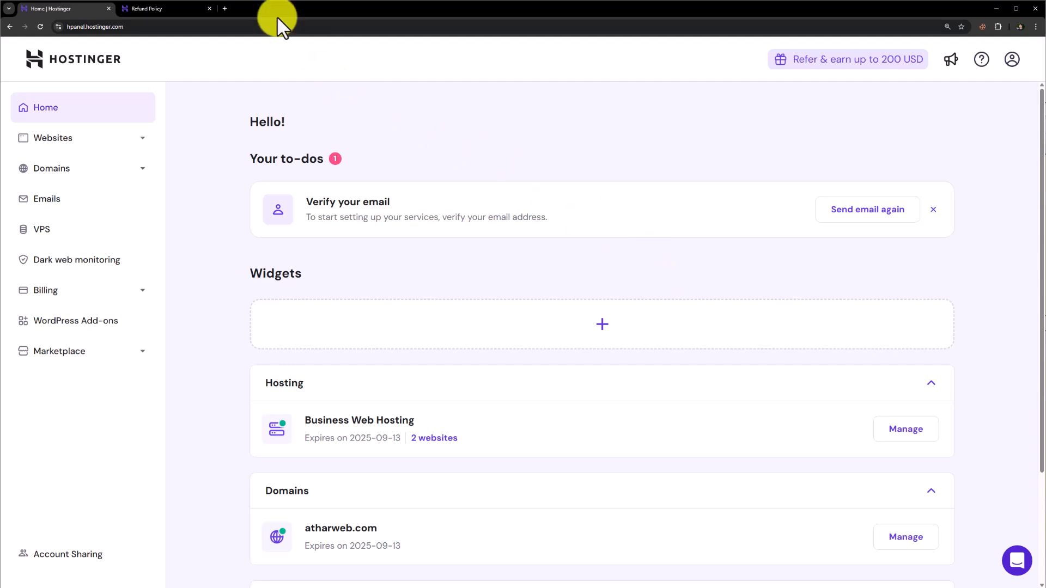
pyautogui.click(228, 8)
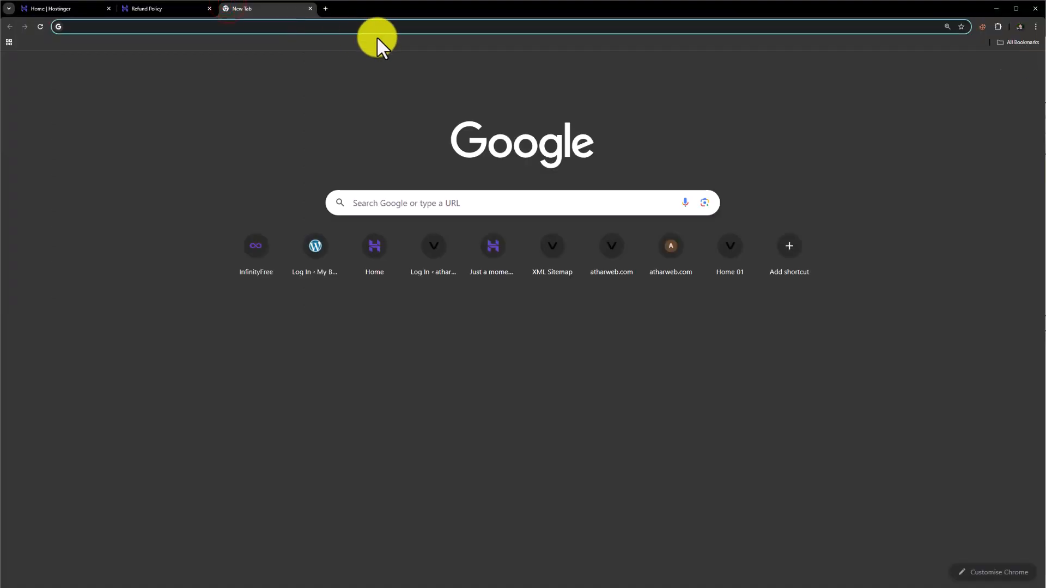
pyautogui.write('hostinger refund policy')
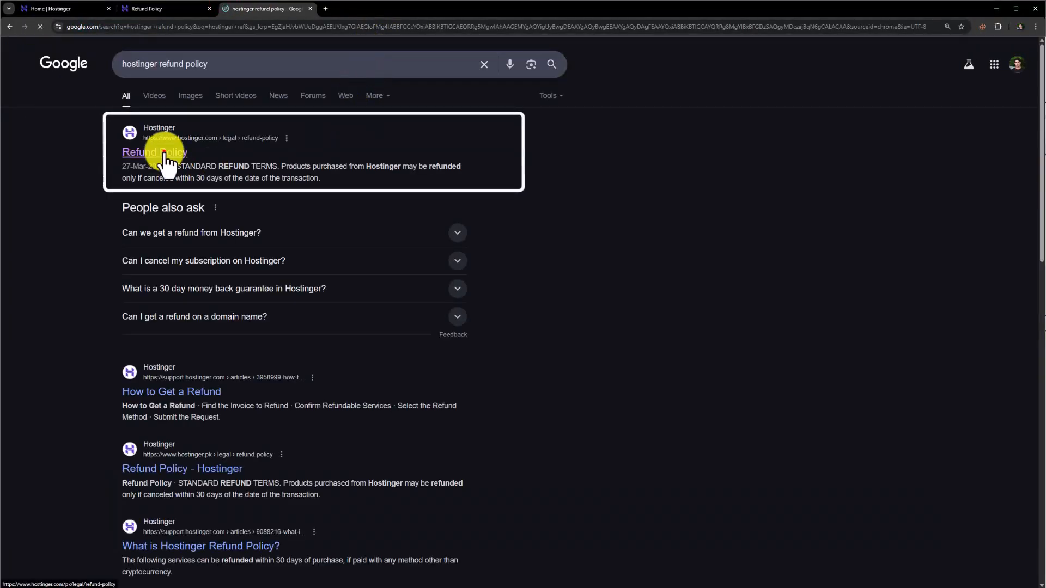
pyautogui.click(154, 152)
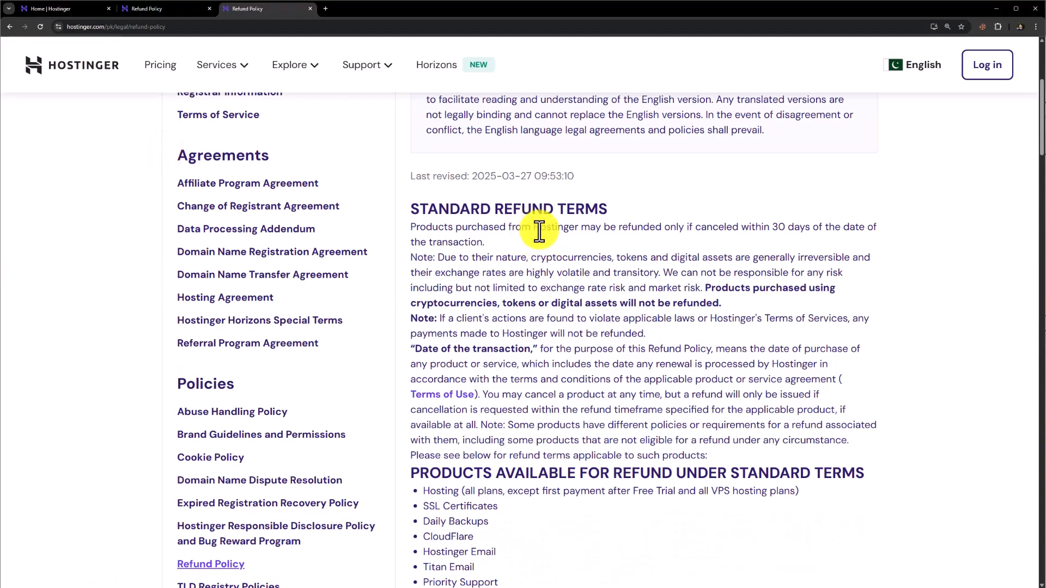
pyautogui.scroll(-3)
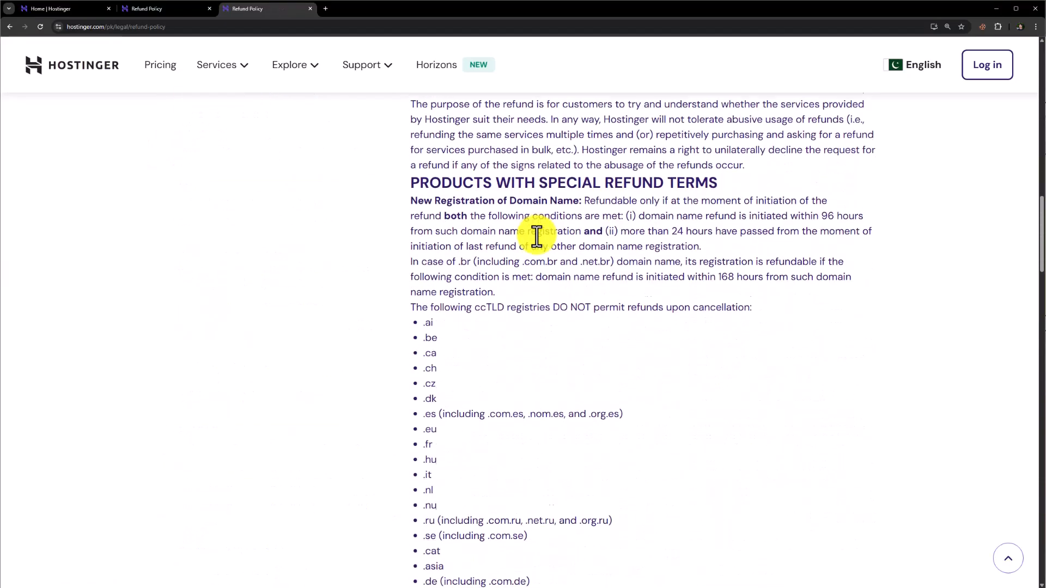
pyautogui.scroll(-3)
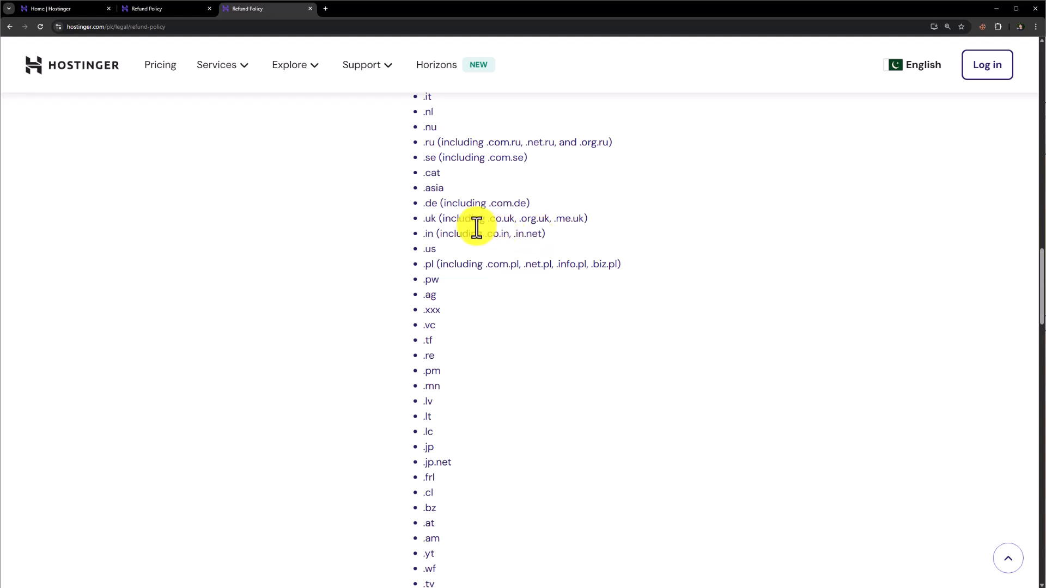
pyautogui.click(52, 9)
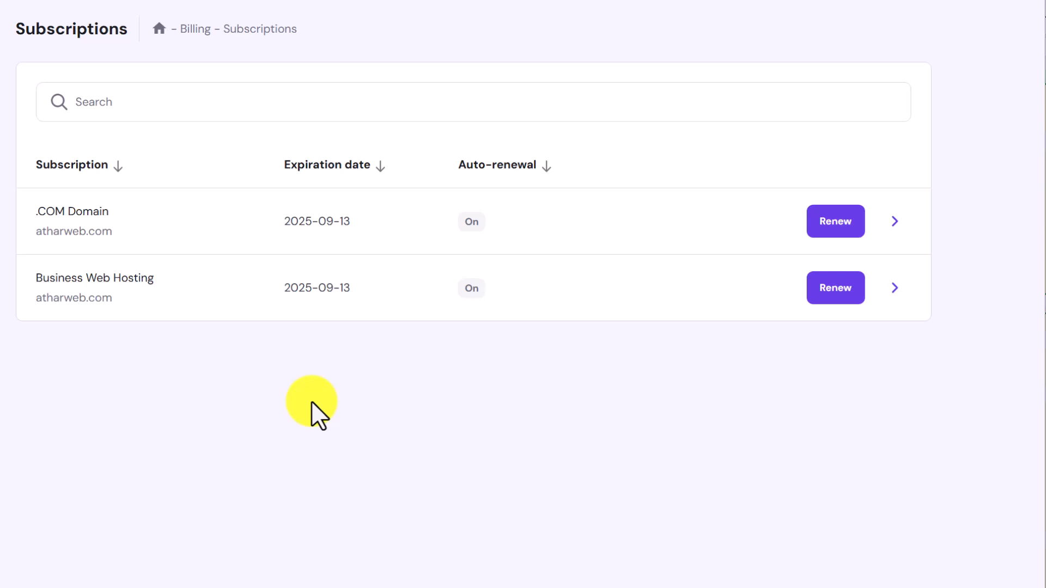
pyautogui.moveTo(309, 395)
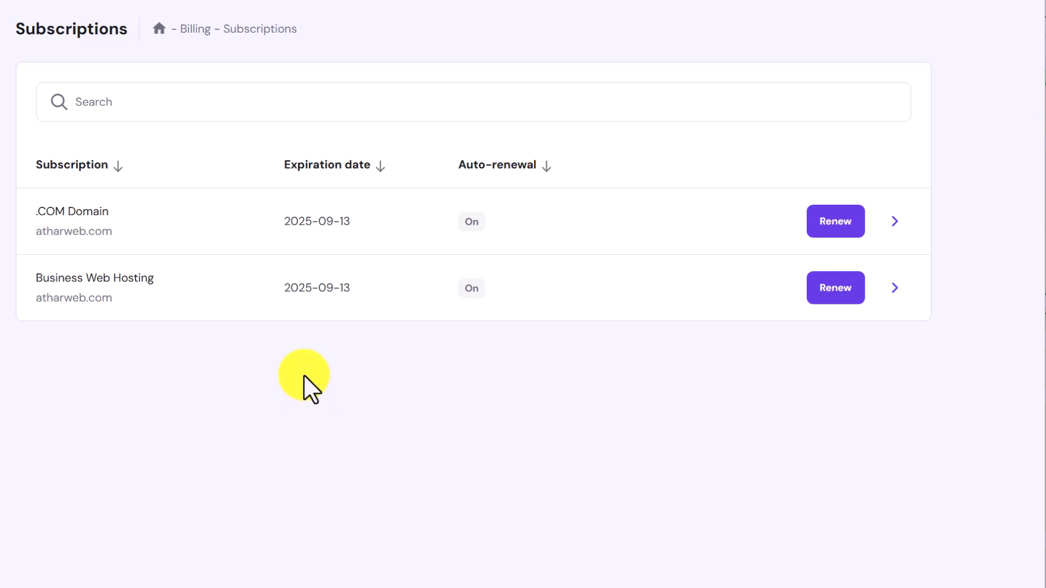
pyautogui.moveTo(688, 266)
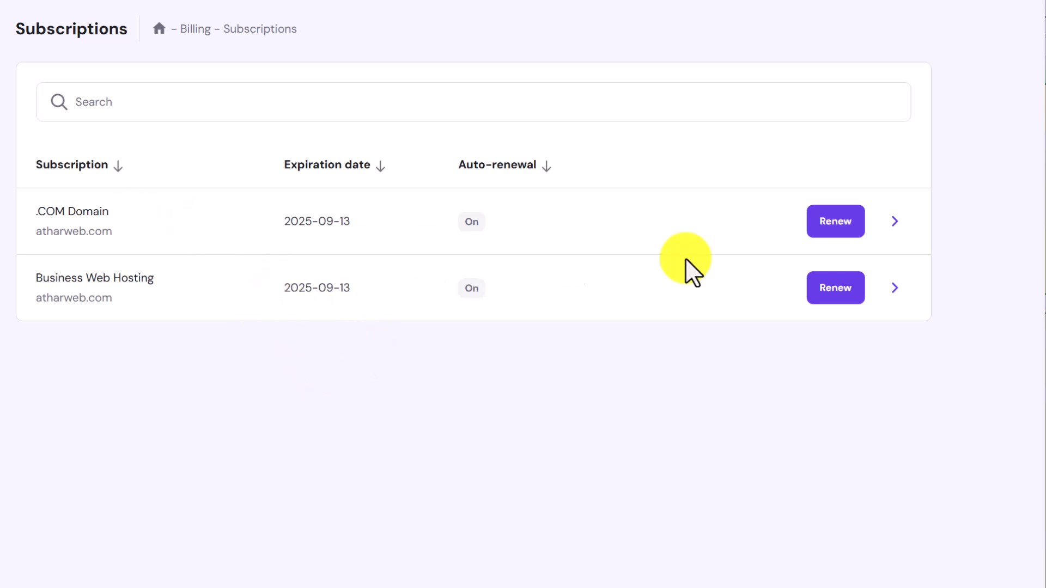
pyautogui.click(894, 221)
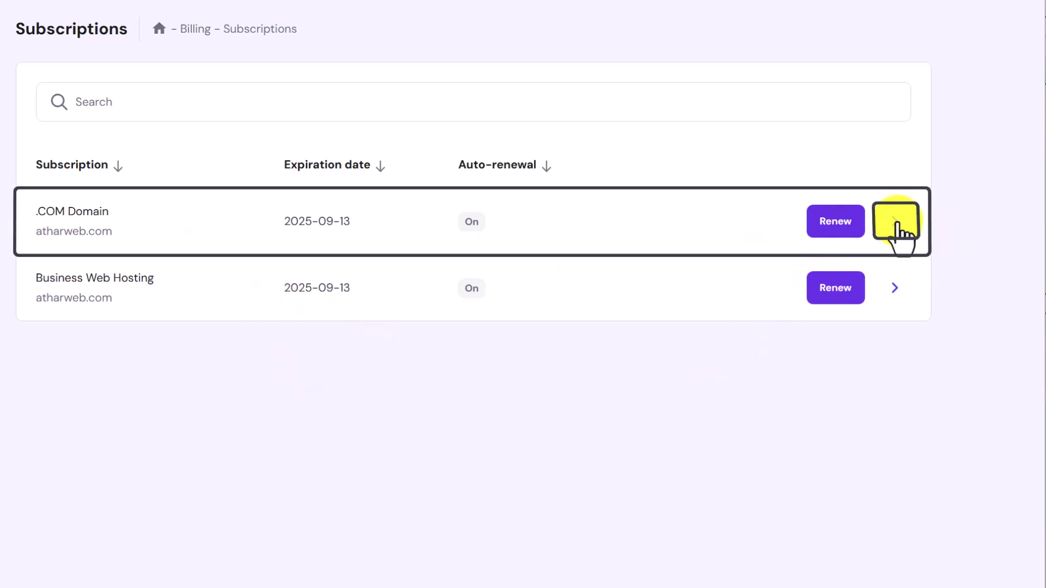
# Disable auto-renewal in the .COM Domain subscription details and confirm it.
pyautogui.click(896, 221)
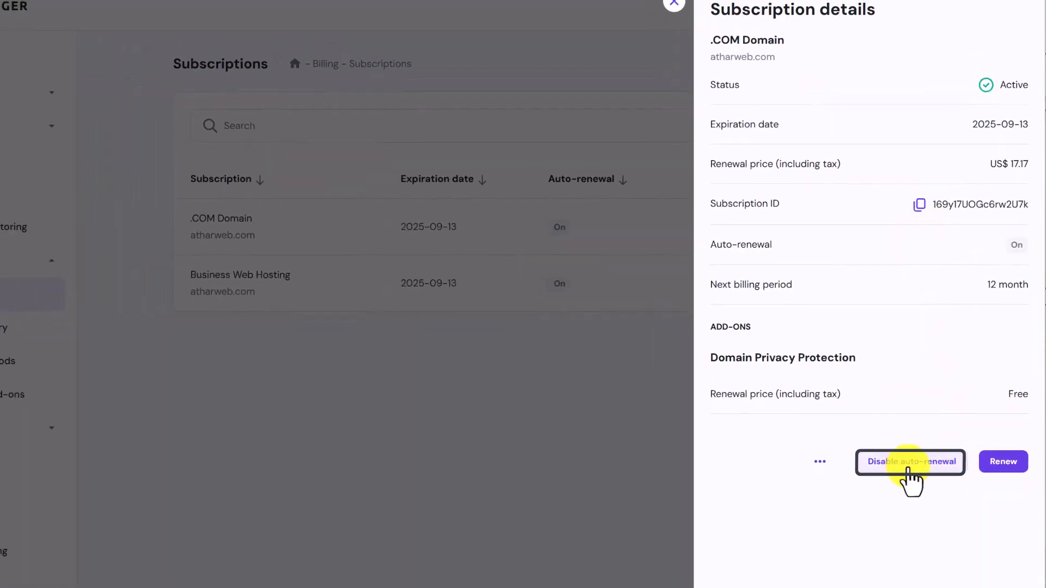
pyautogui.click(910, 462)
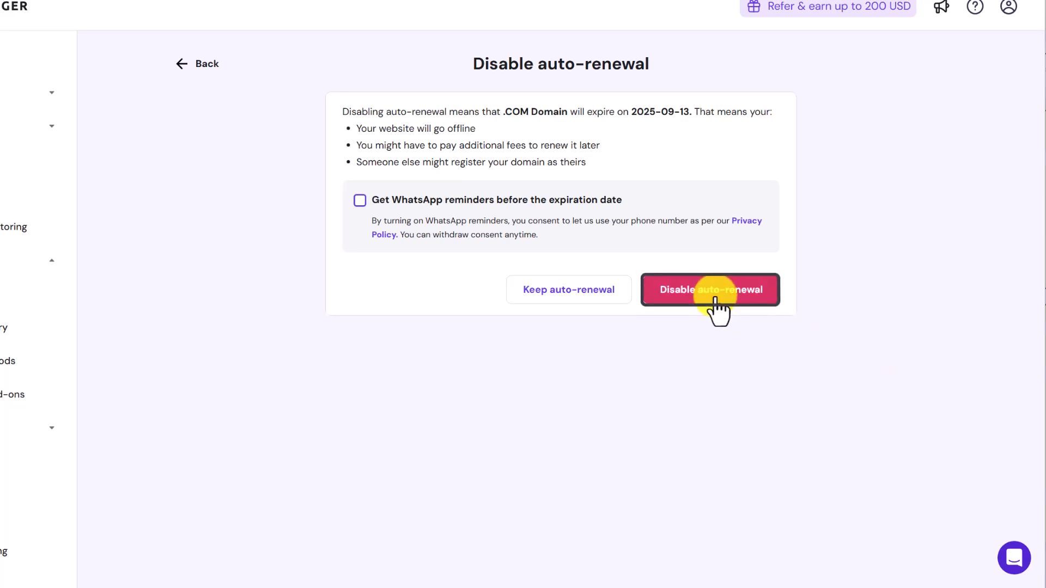
pyautogui.click(709, 289)
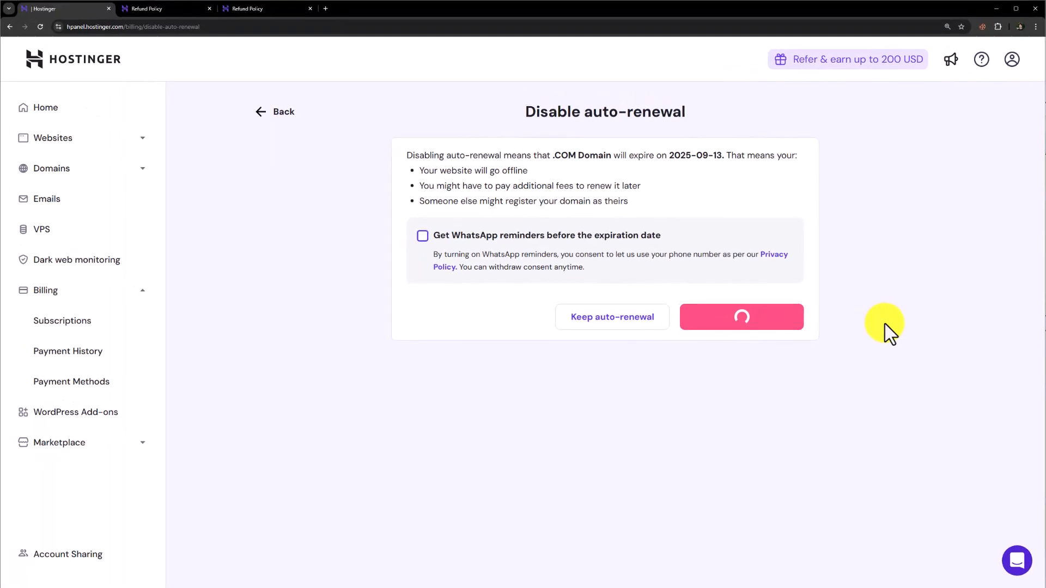
pyautogui.click(742, 316)
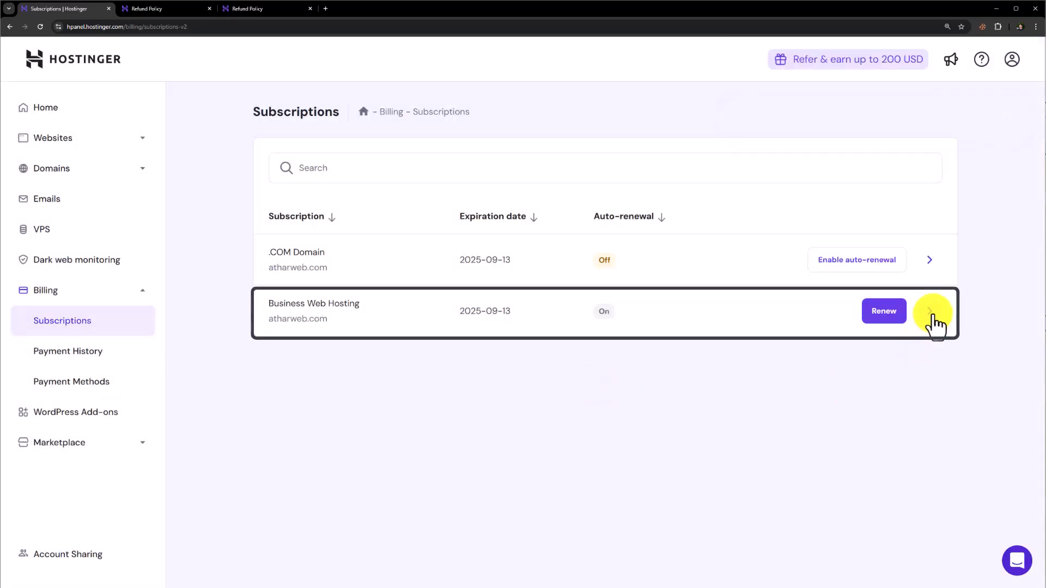
# Disable auto-renewal in the Business Web Hosting subscription details and confirm it.
pyautogui.click(929, 313)
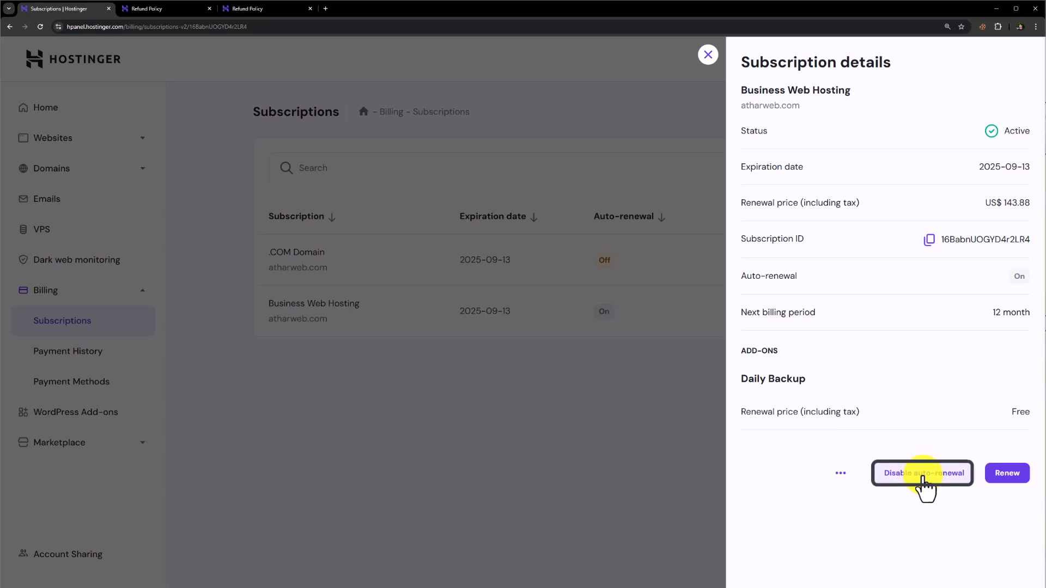
pyautogui.click(922, 473)
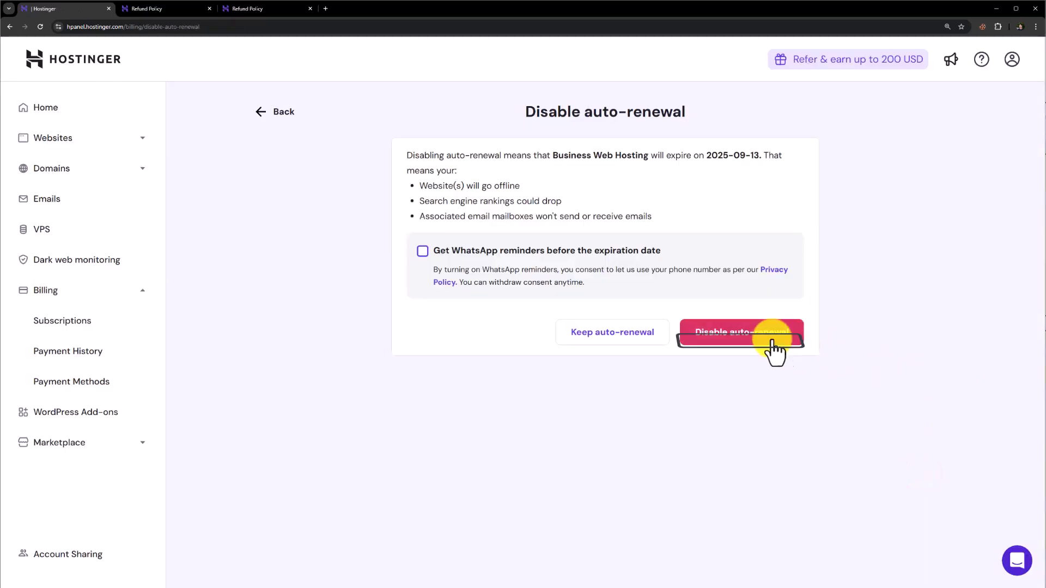
pyautogui.click(741, 332)
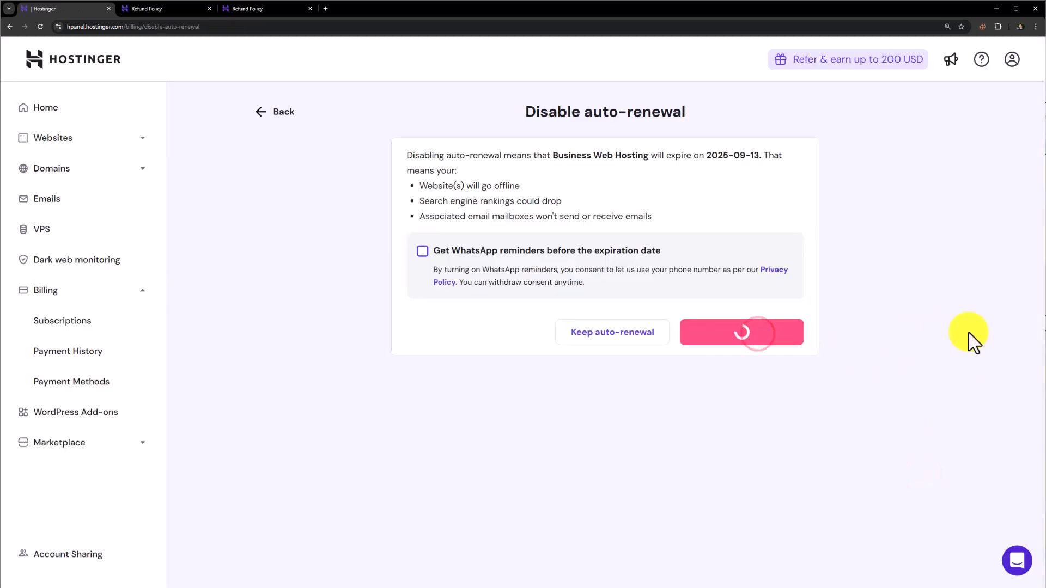
pyautogui.click(741, 332)
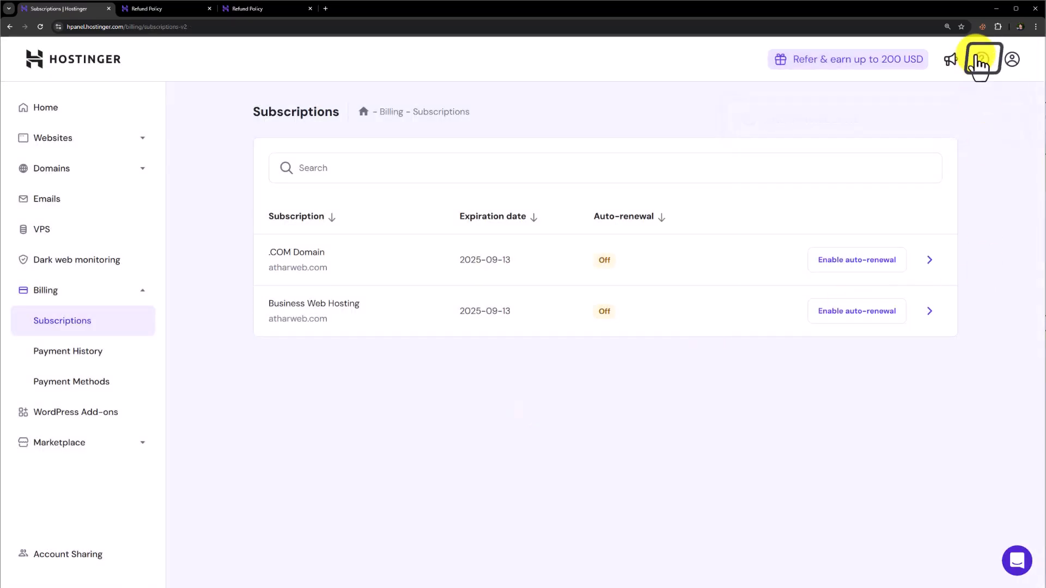
# On the help page, choose Billing and 'I want a refund', then start a live chat.
pyautogui.click(979, 59)
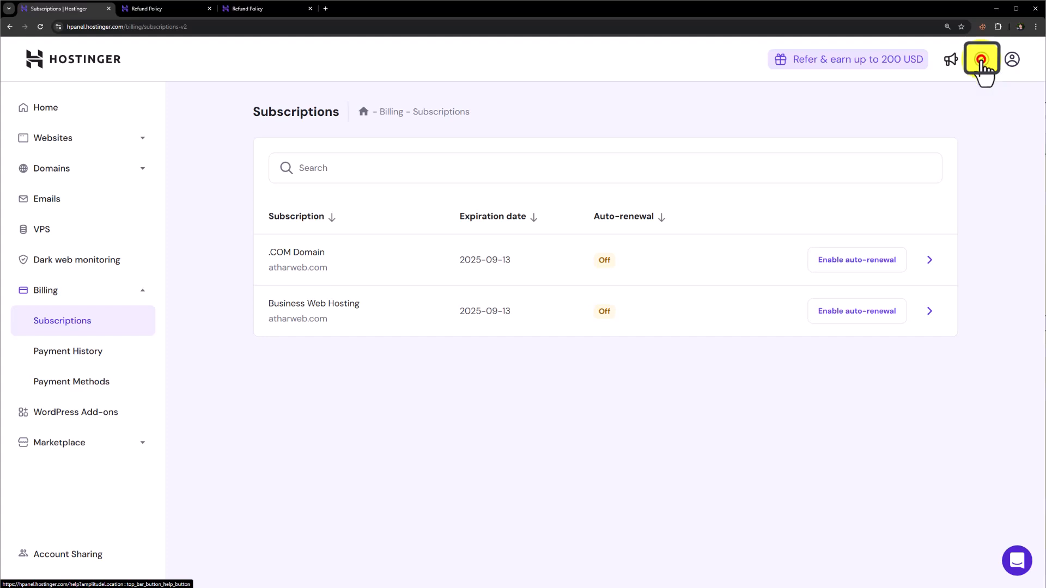
pyautogui.click(979, 59)
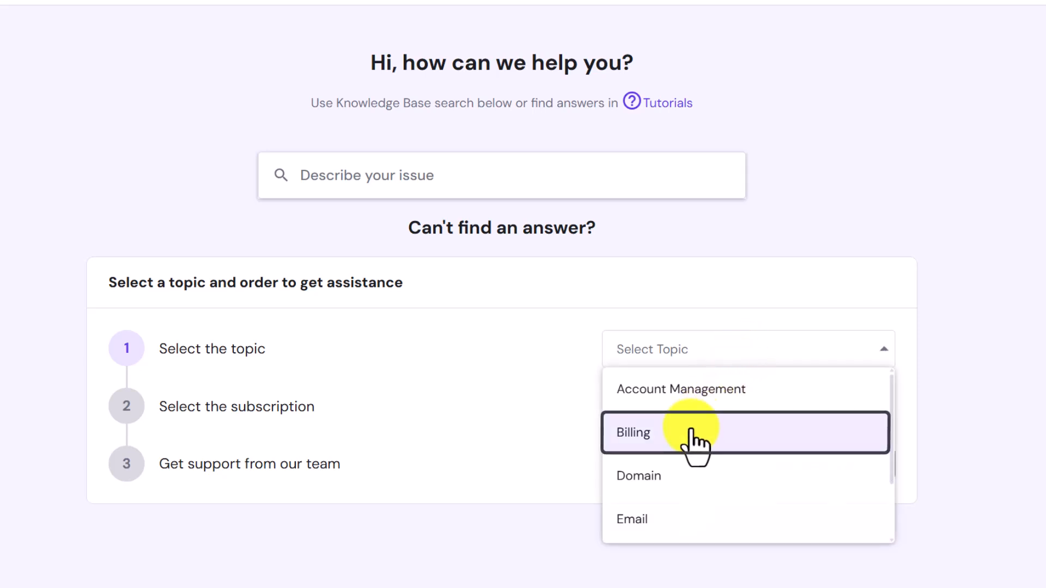
pyautogui.click(687, 432)
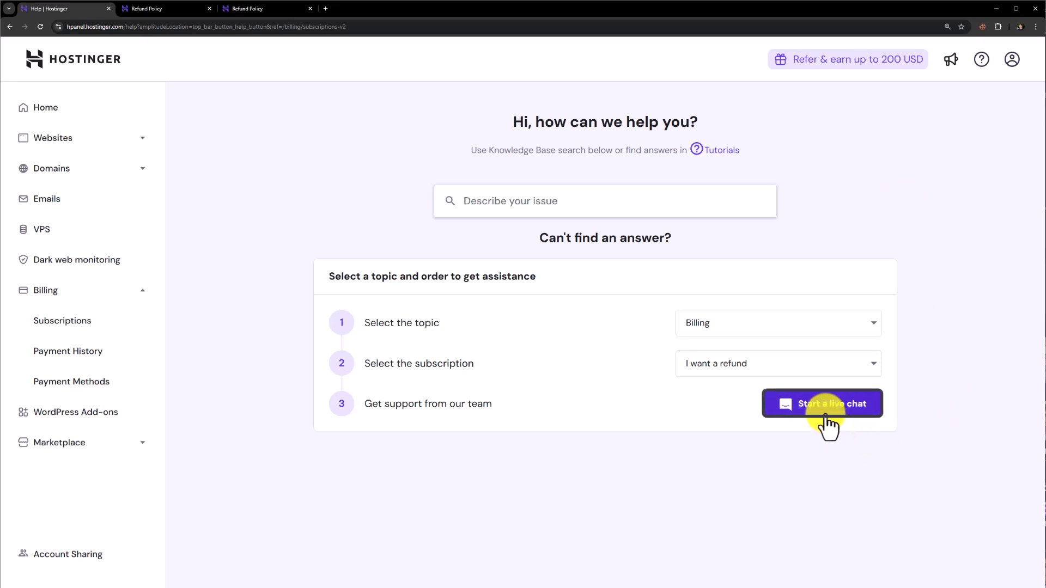
pyautogui.click(822, 404)
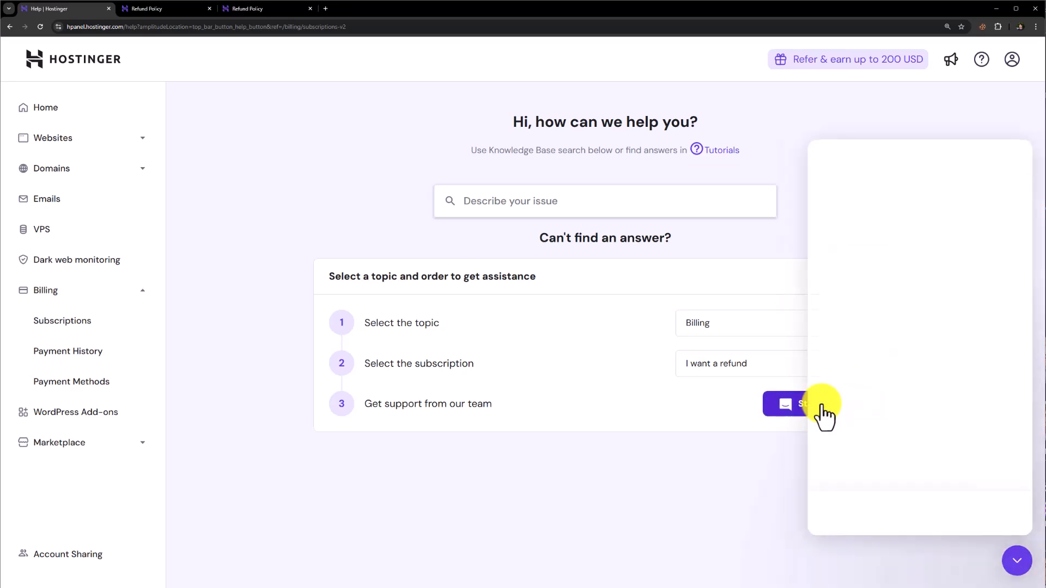